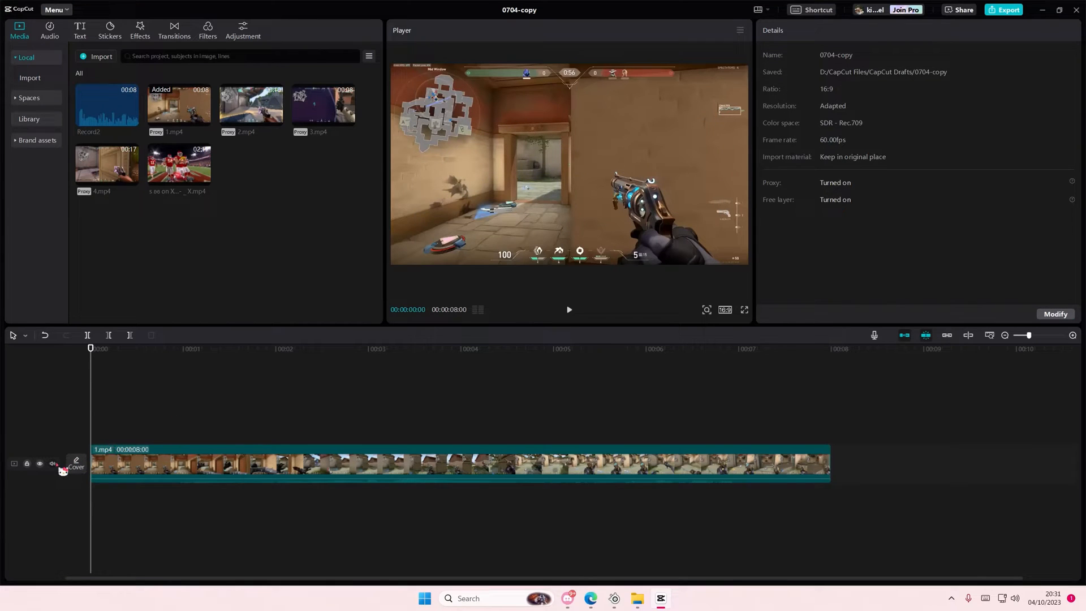
Select the 1.mp4 gameplay clip so it can be duplicated onto a track above
click(53, 463)
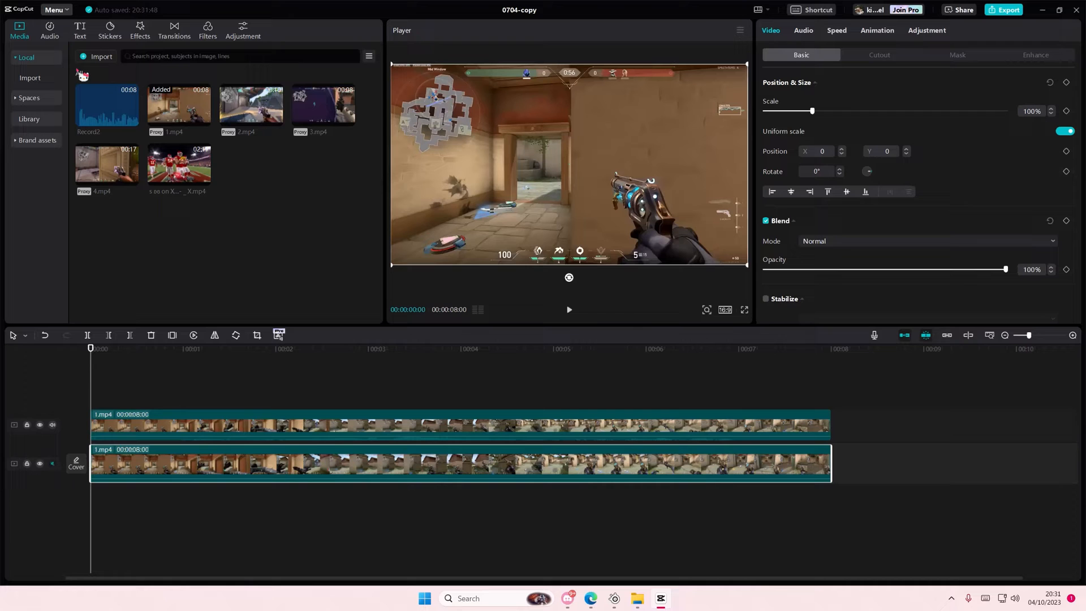
Apply a black-and-white filter to the lower 1.mp4 clip, then rewind the playhead to the start
click(207, 30)
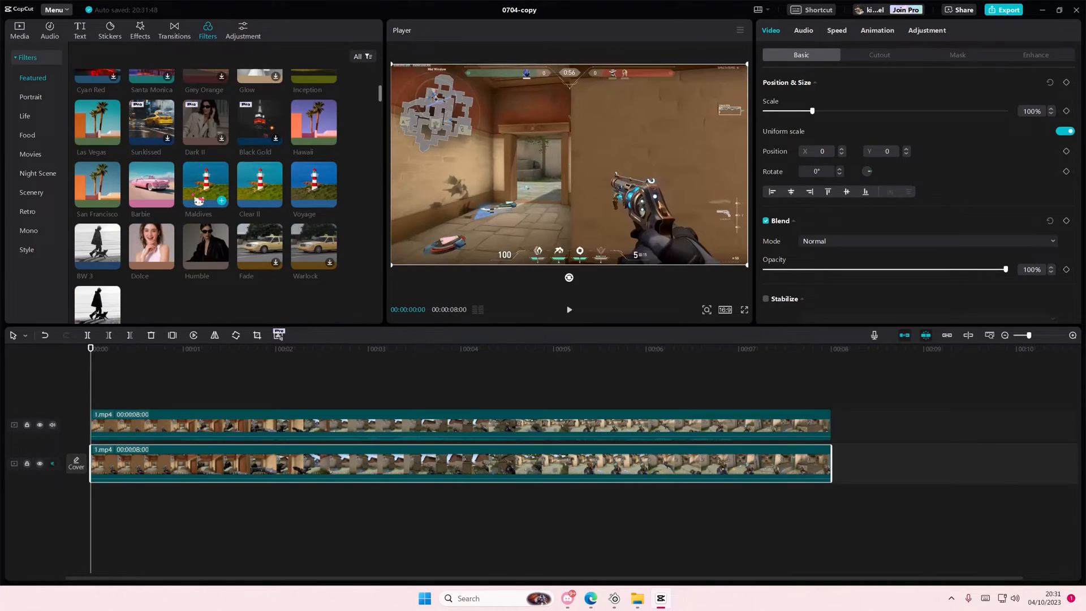
click(97, 152)
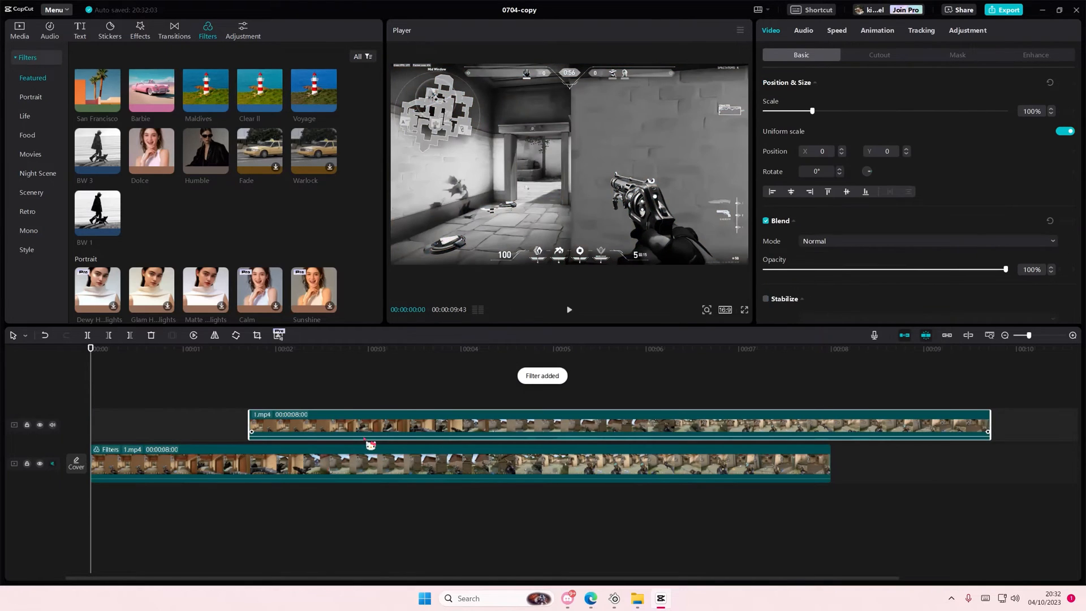
click(131, 394)
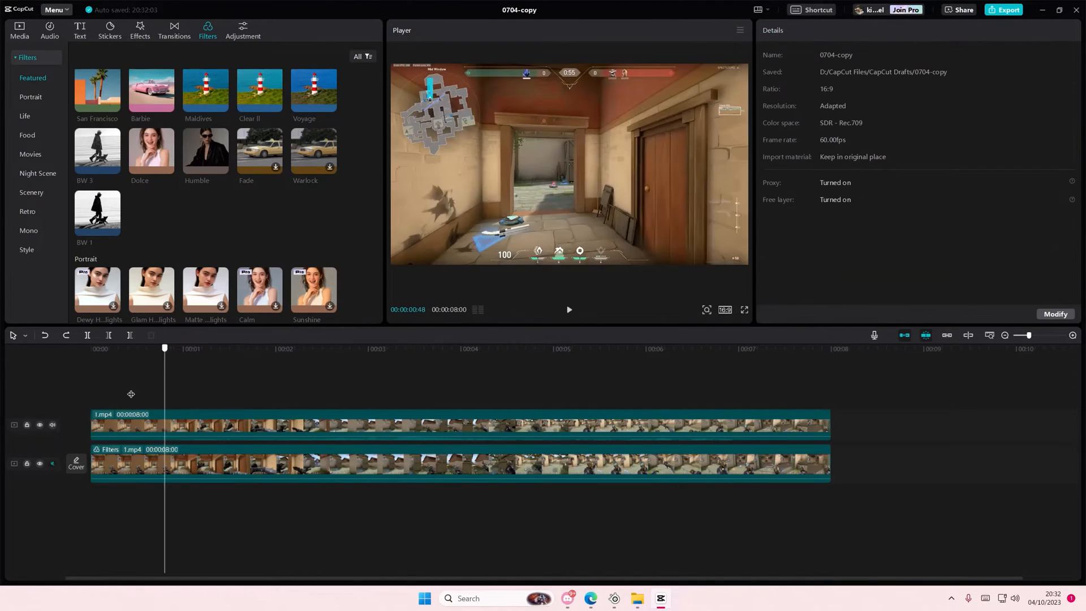
click(89, 349)
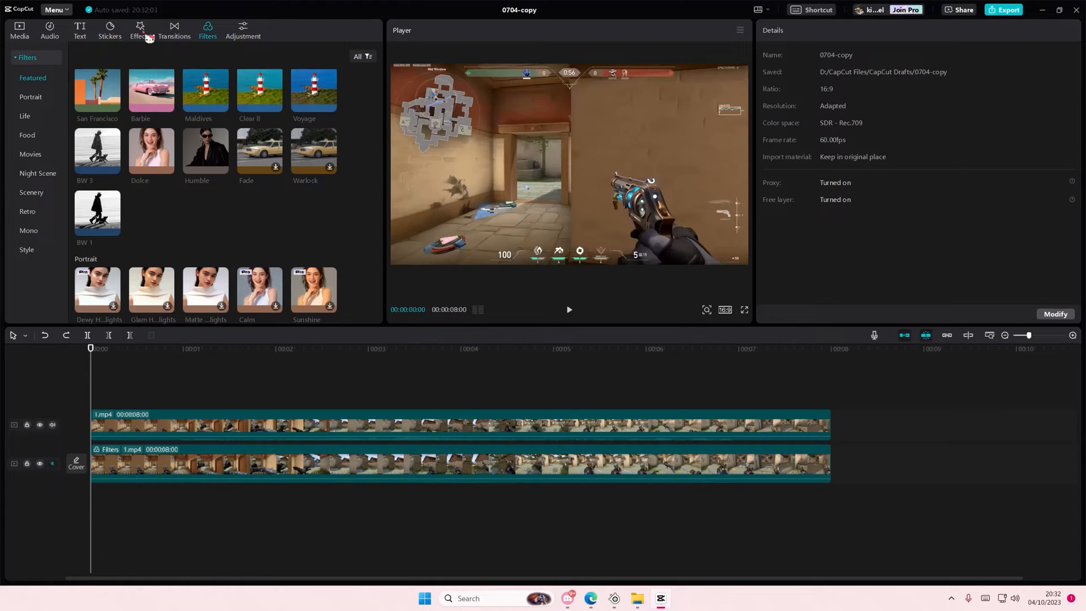
Apply the Neon outline effect from Effects > Cartoon to the top clip
click(139, 28)
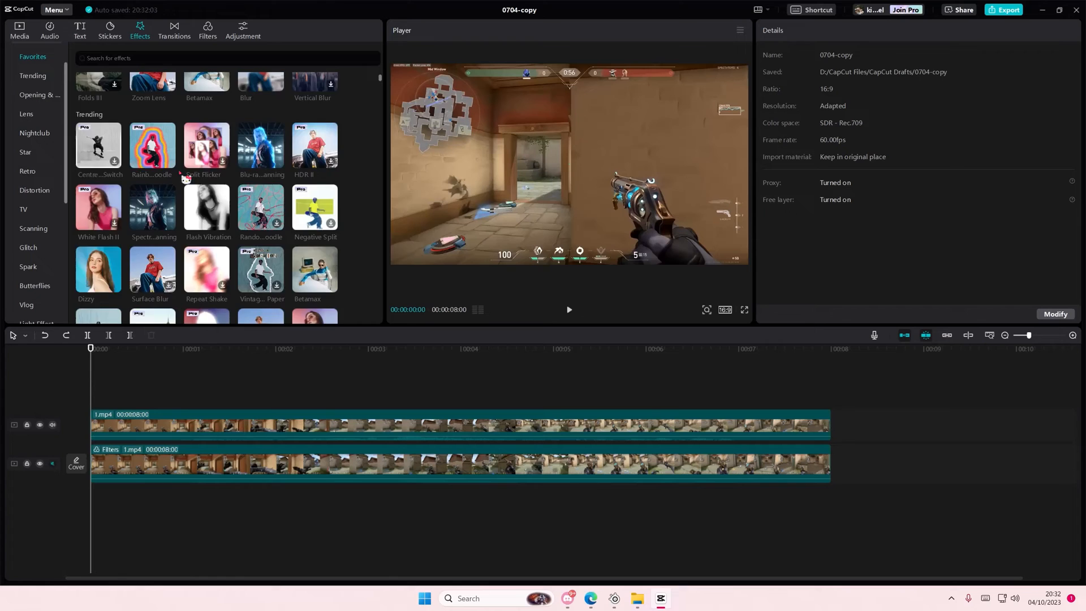
scroll(down, 3)
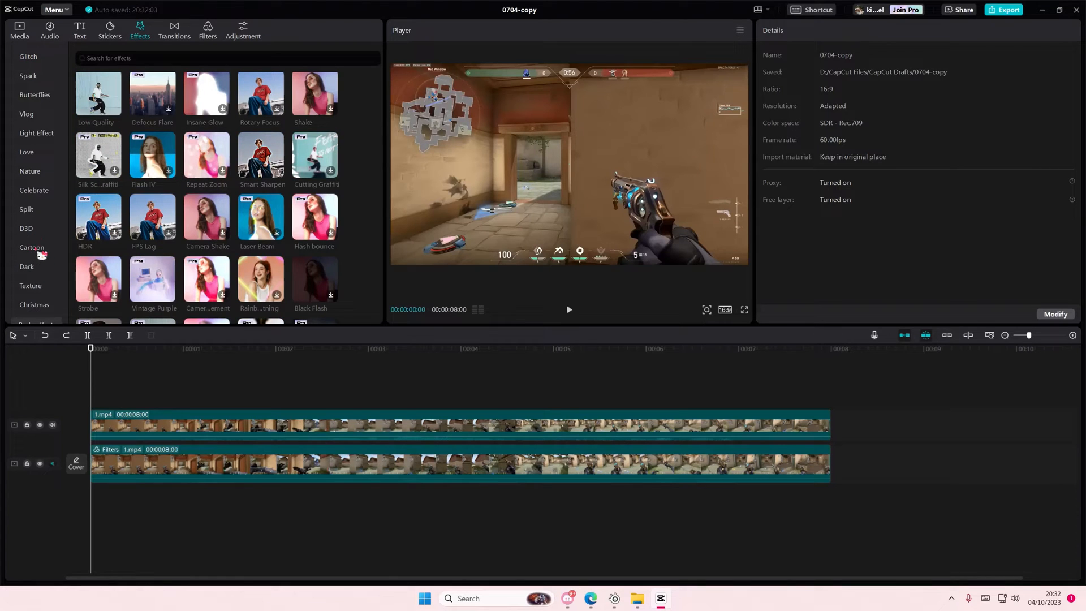
click(32, 247)
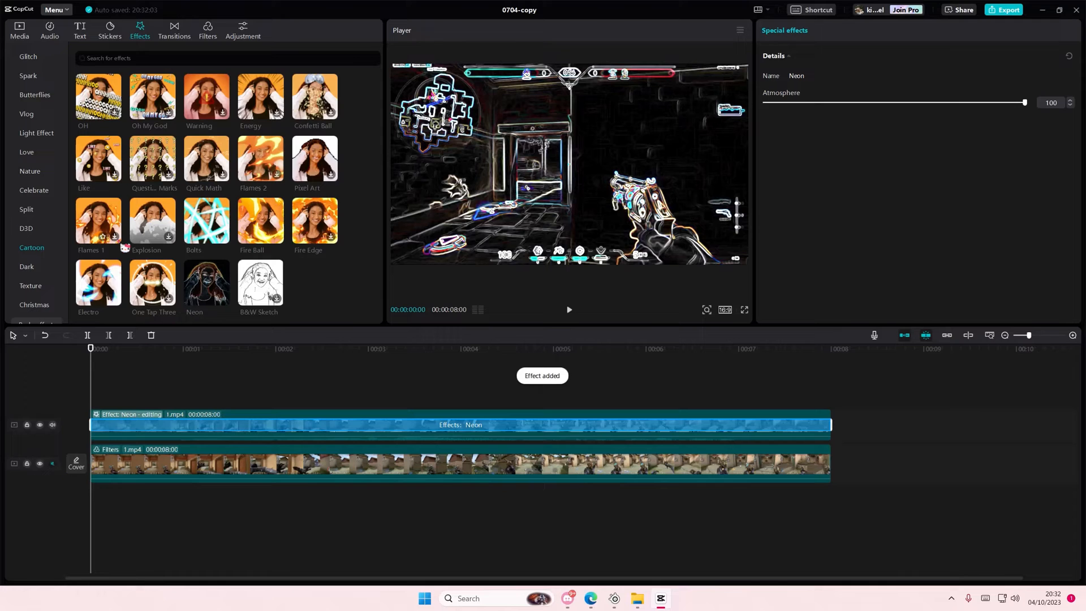
Add the BW 1 filter as a full-length layer above both clips
click(207, 28)
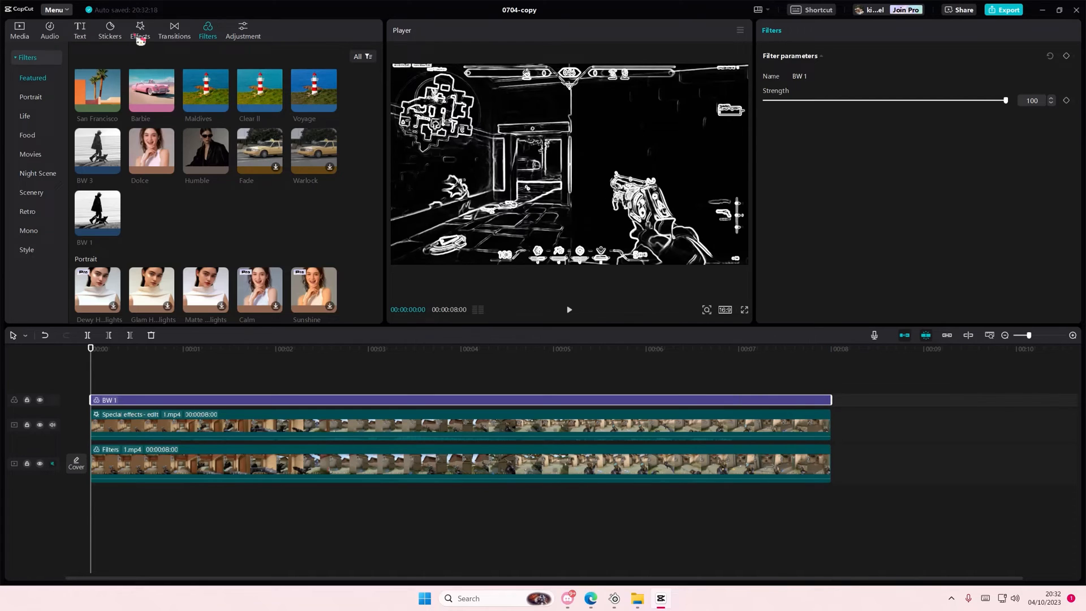
click(140, 30)
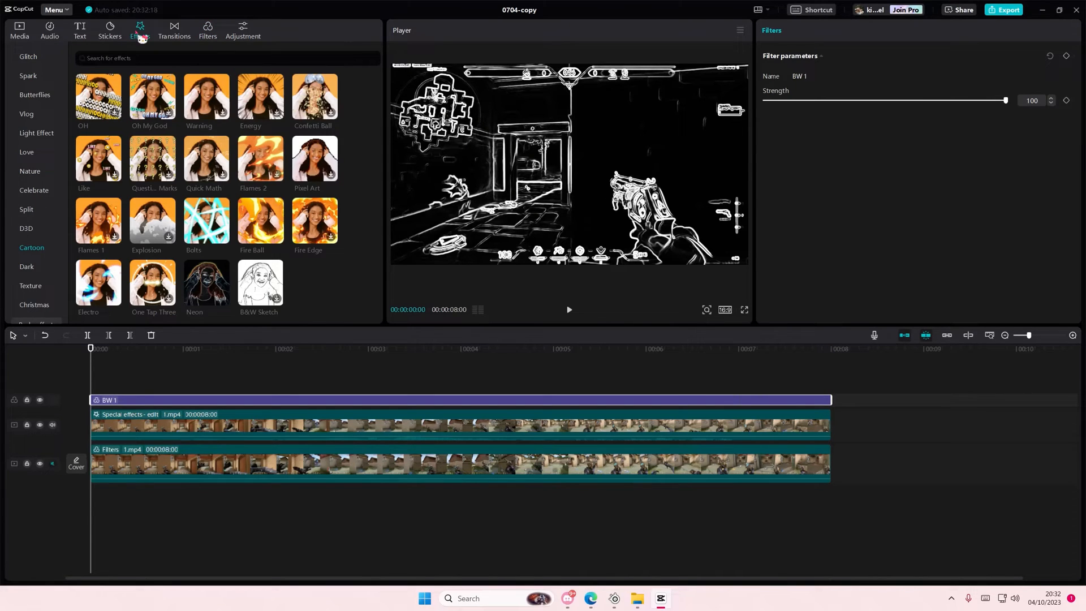
click(18, 30)
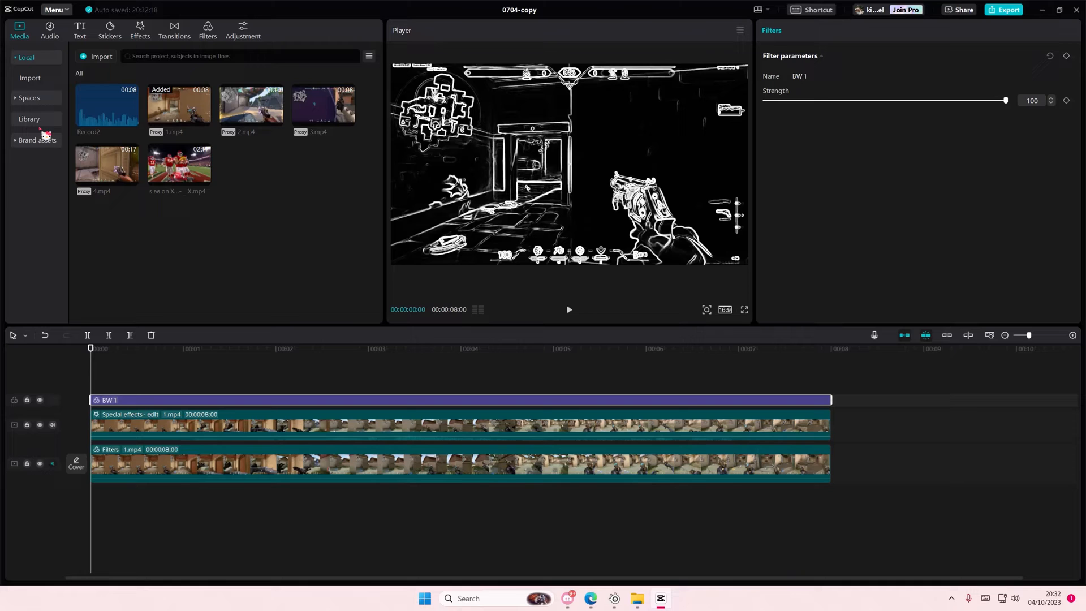
Add the stock pink solid scaled to 220% with Linear burn blend mode
click(28, 118)
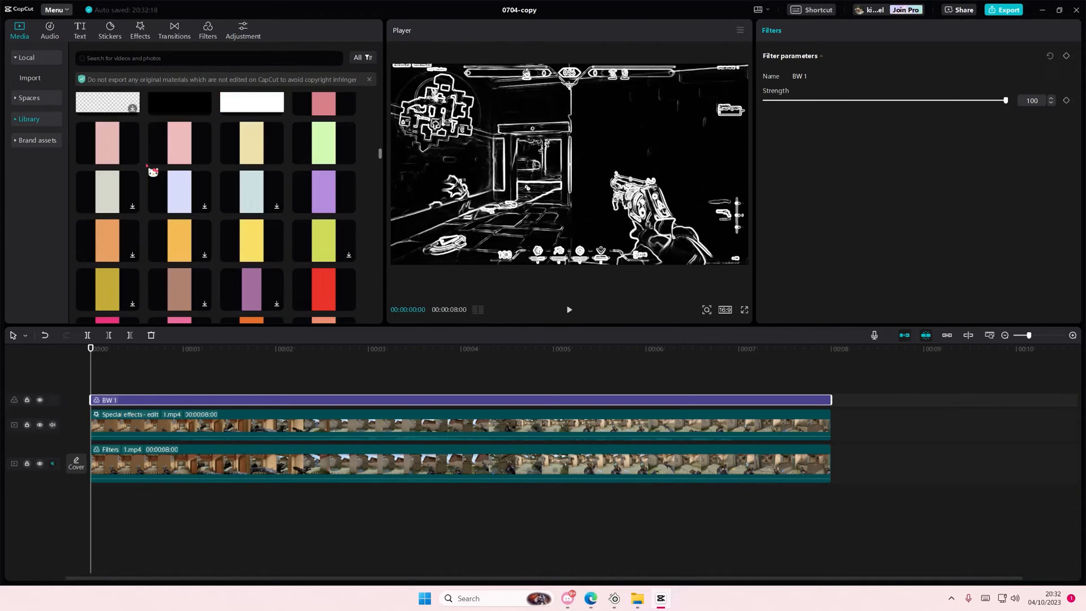
scroll(down, 3)
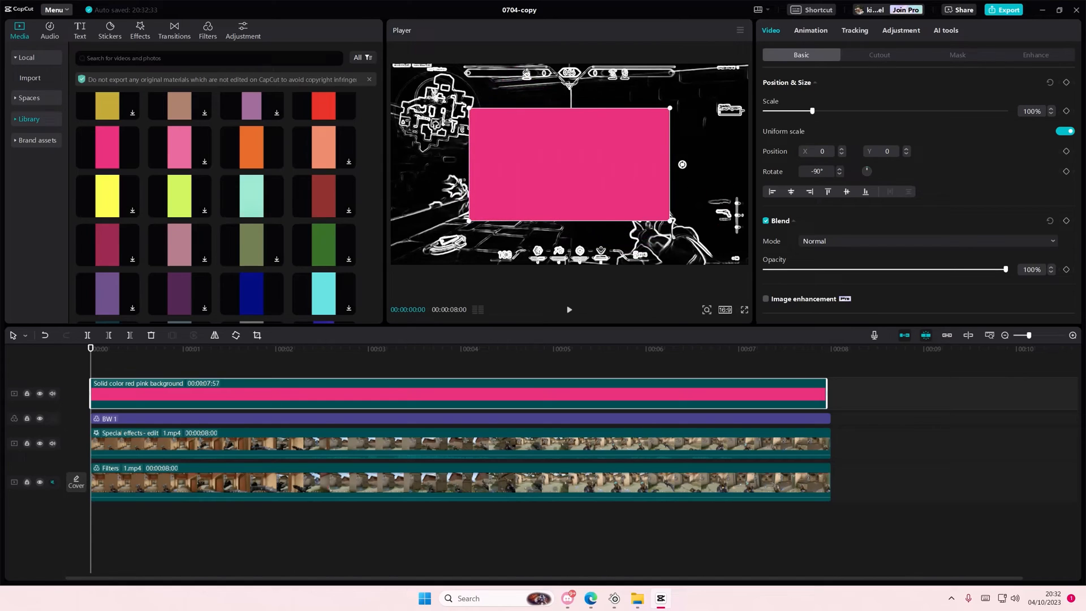
click(925, 241)
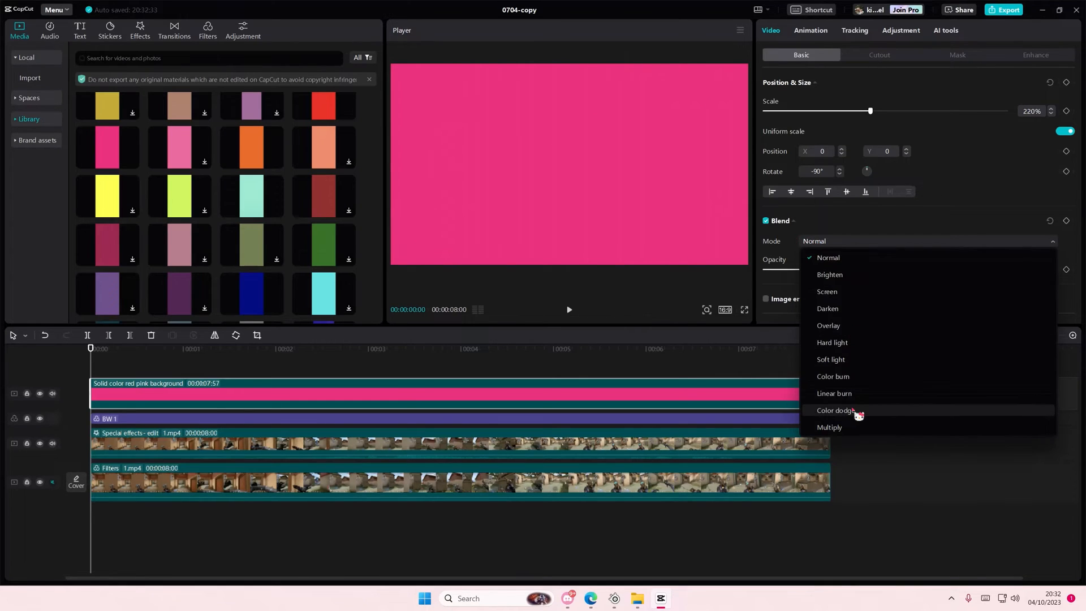
click(833, 393)
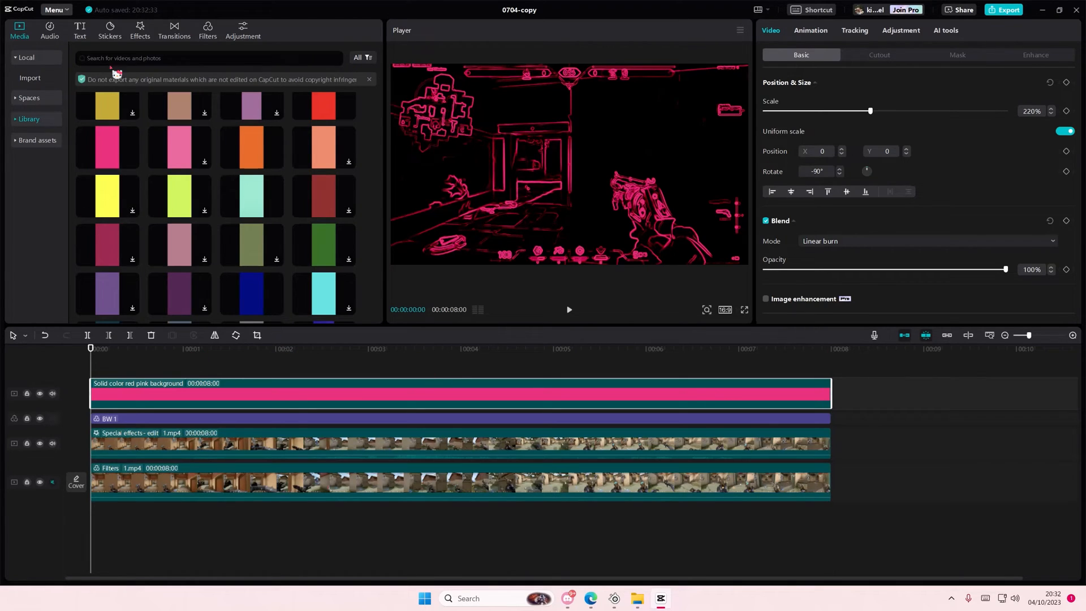
click(139, 28)
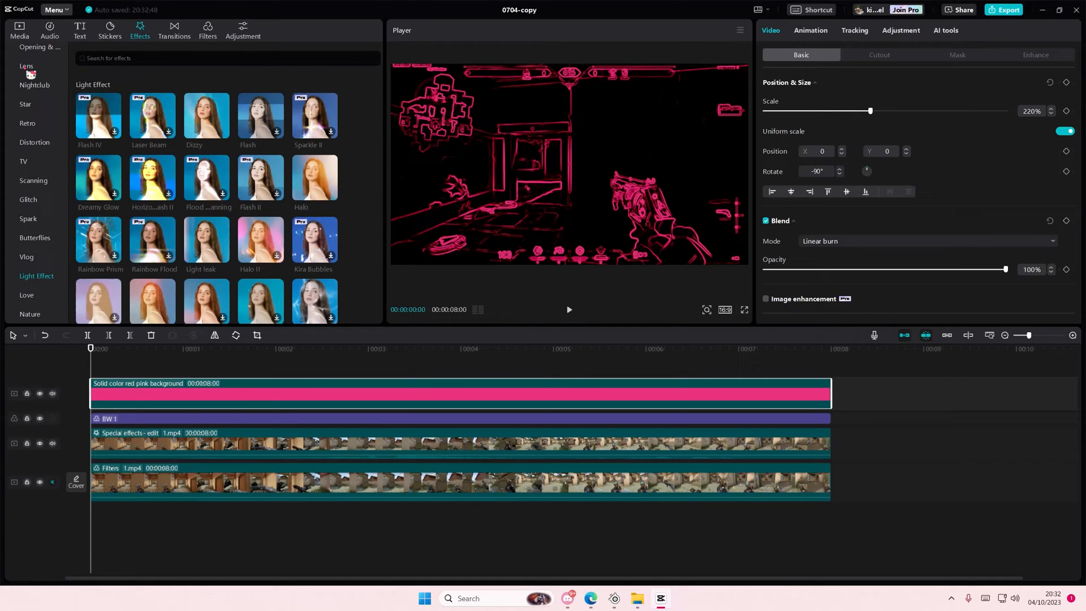
Add Edge Glow from Lens across the whole clip, plus Angel from Light Effect
click(25, 66)
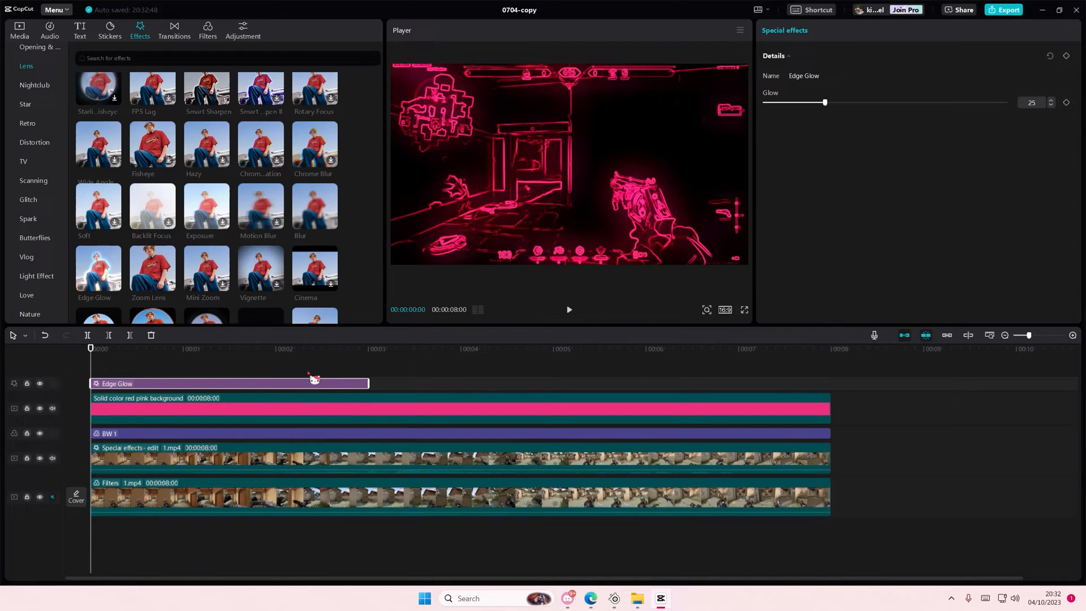
drag(312, 383, 635, 383)
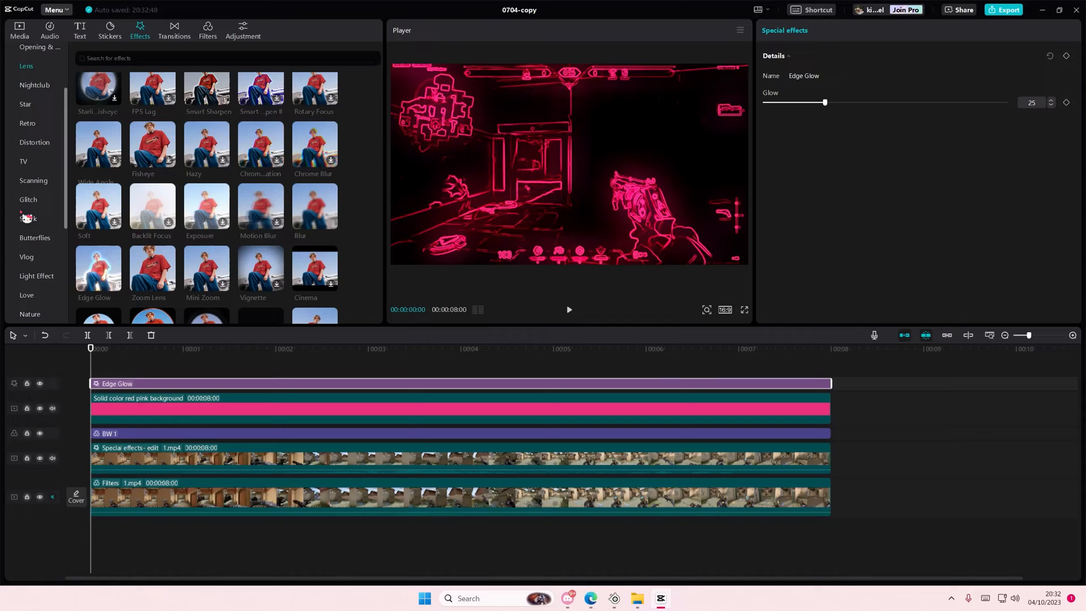
click(36, 278)
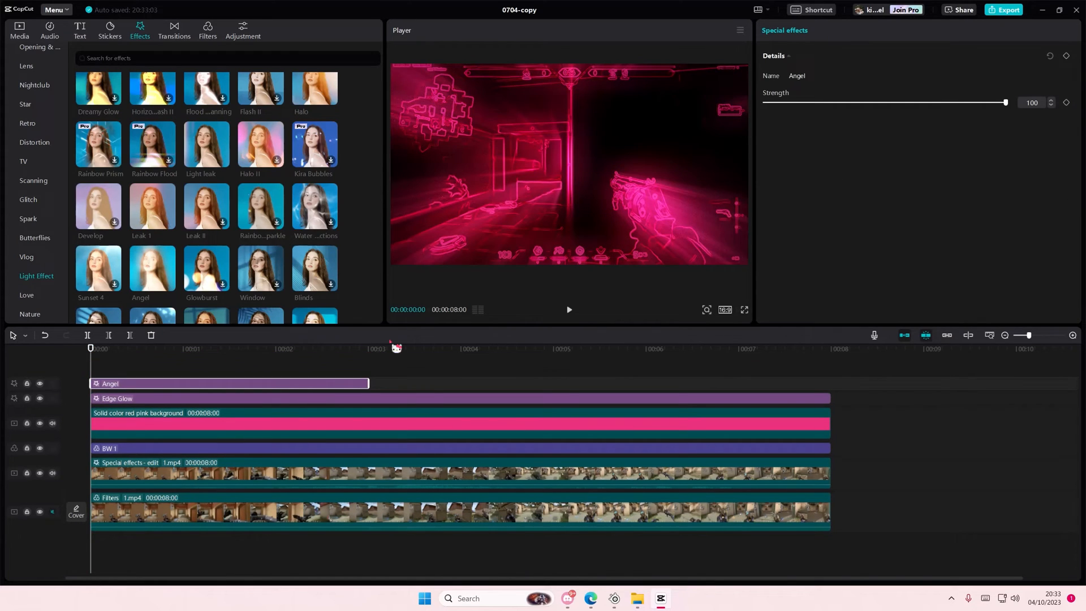
Extend the Angel effect to the 1.mp4 clip's end and set its strength to 3
drag(369, 383, 831, 383)
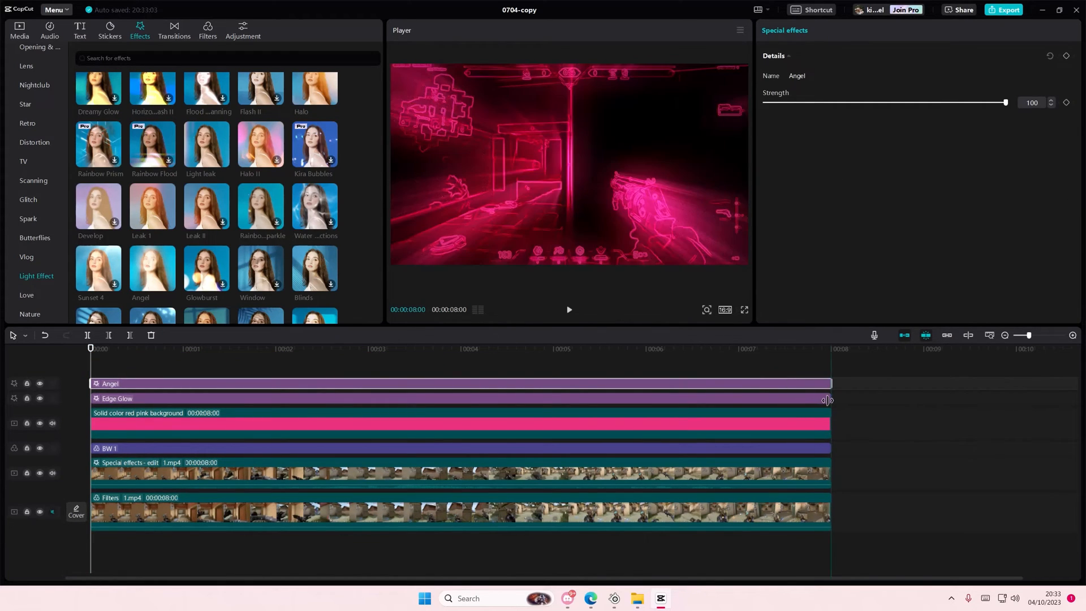
drag(1005, 102, 784, 102)
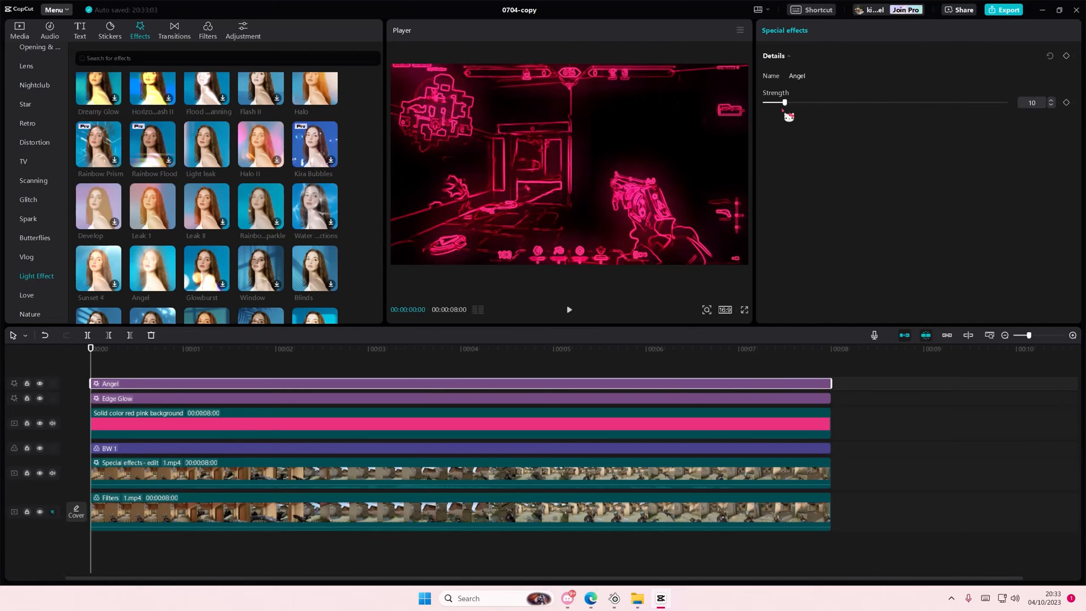
drag(784, 102, 770, 102)
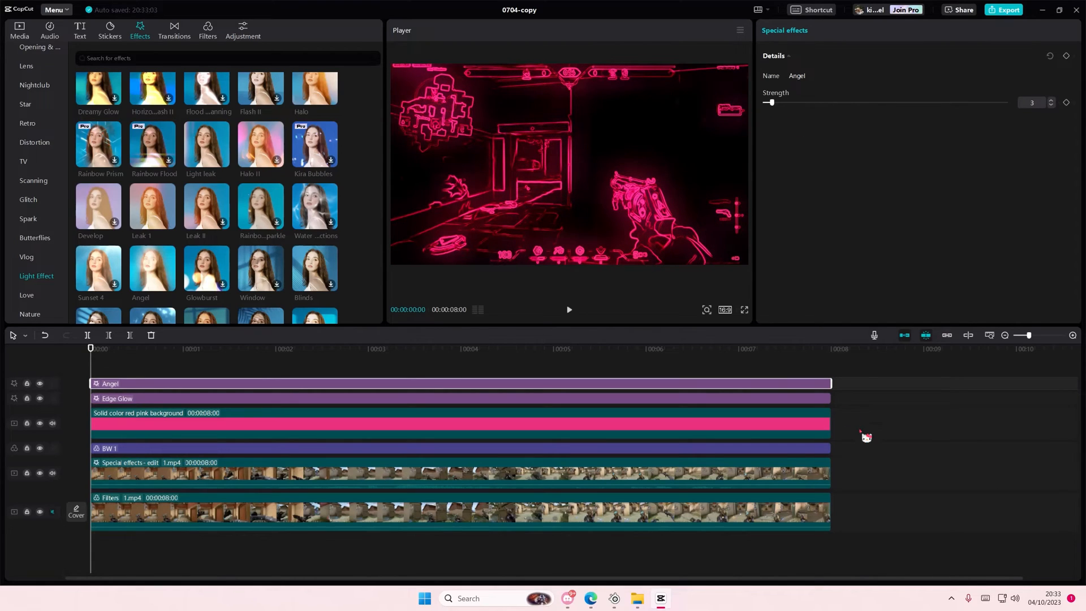
drag(771, 102, 791, 103)
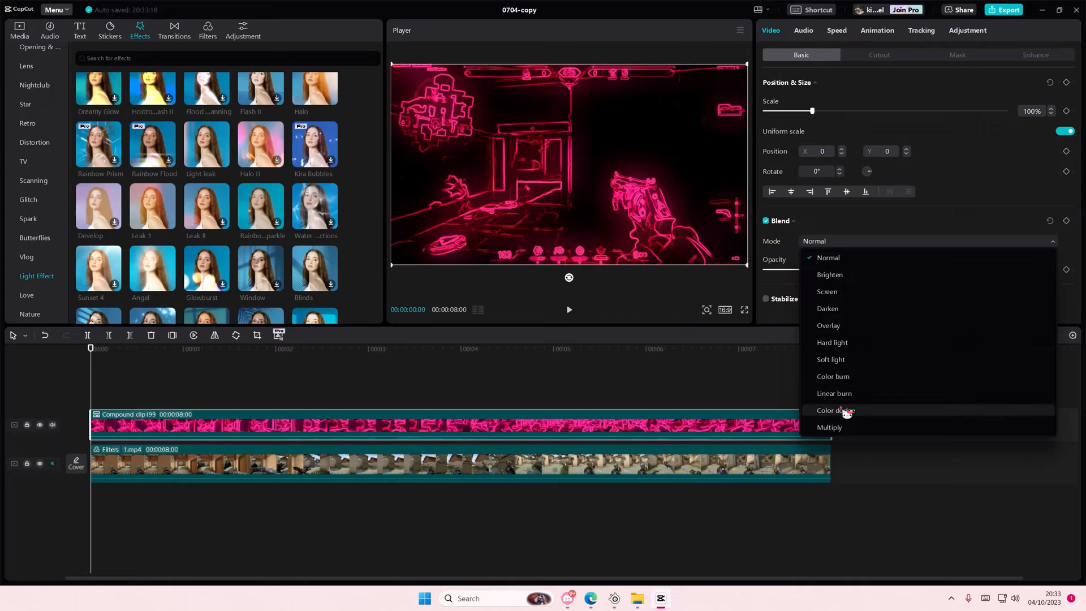
Try Color dodge and Soft light blend modes on the compound neon clip, then settle on one
click(833, 393)
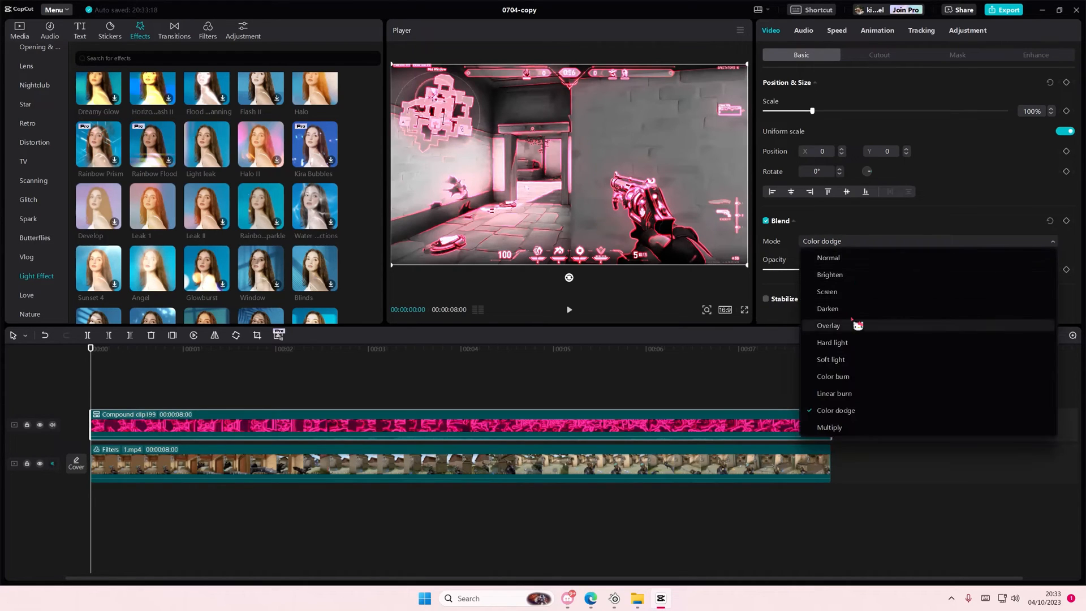
click(830, 360)
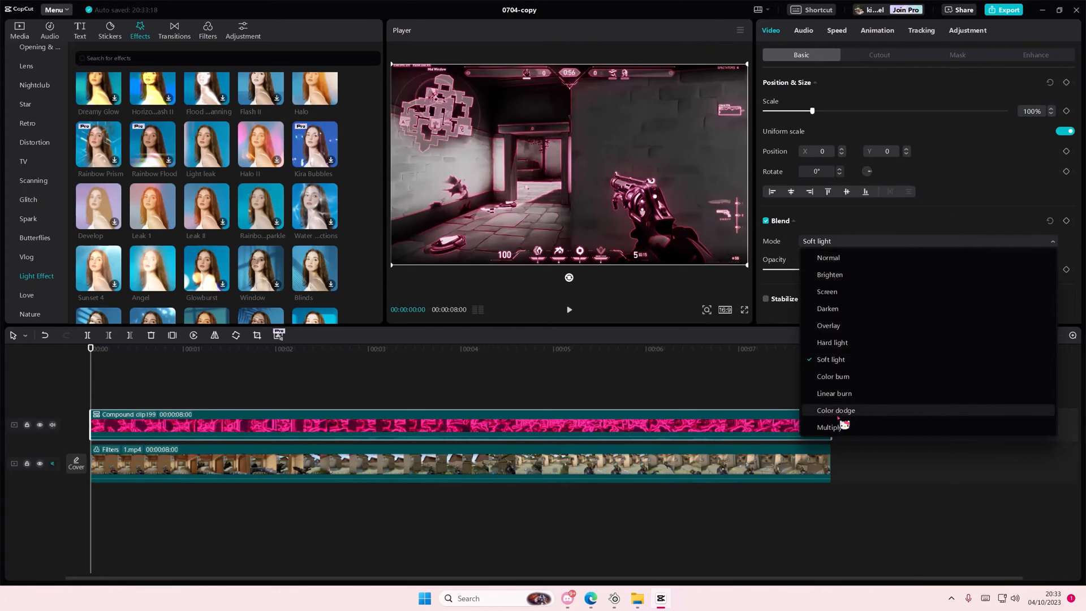
click(829, 274)
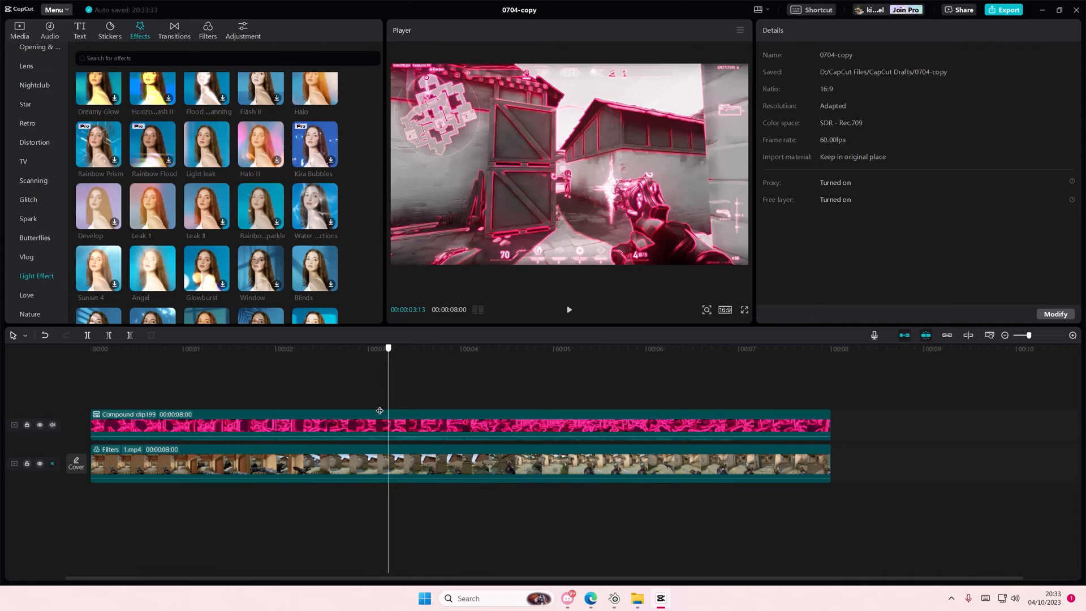
Preview the edited clip from the start, then pause playback
click(90, 348)
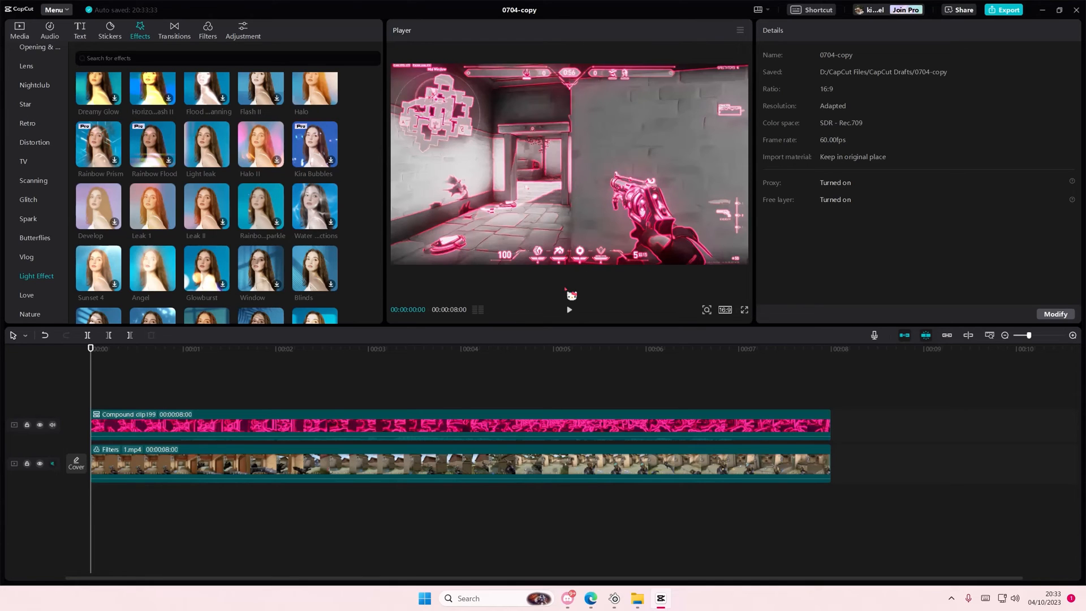
click(274, 349)
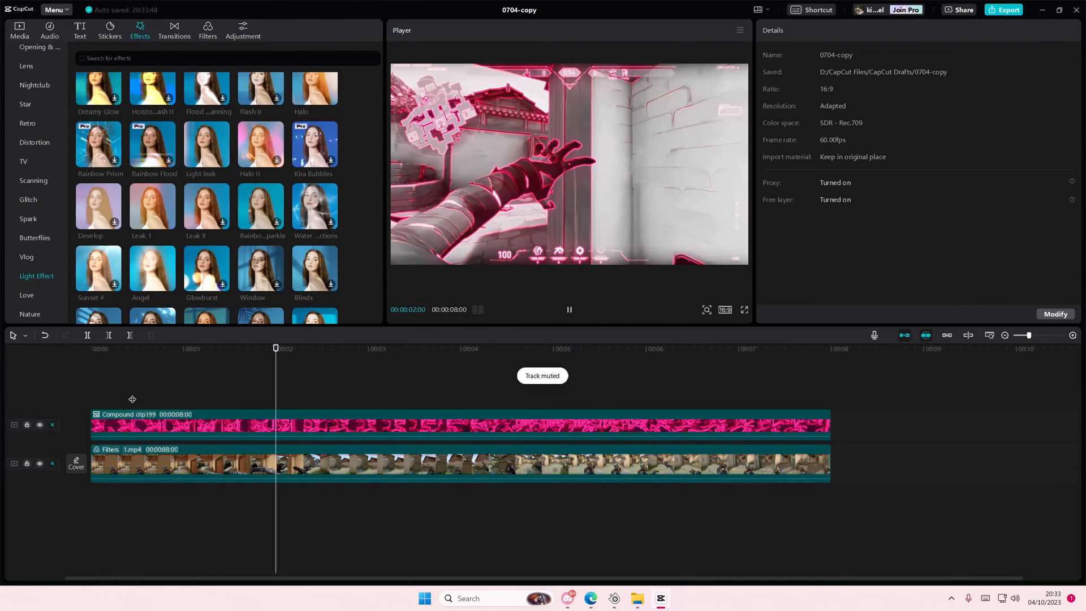
click(460, 349)
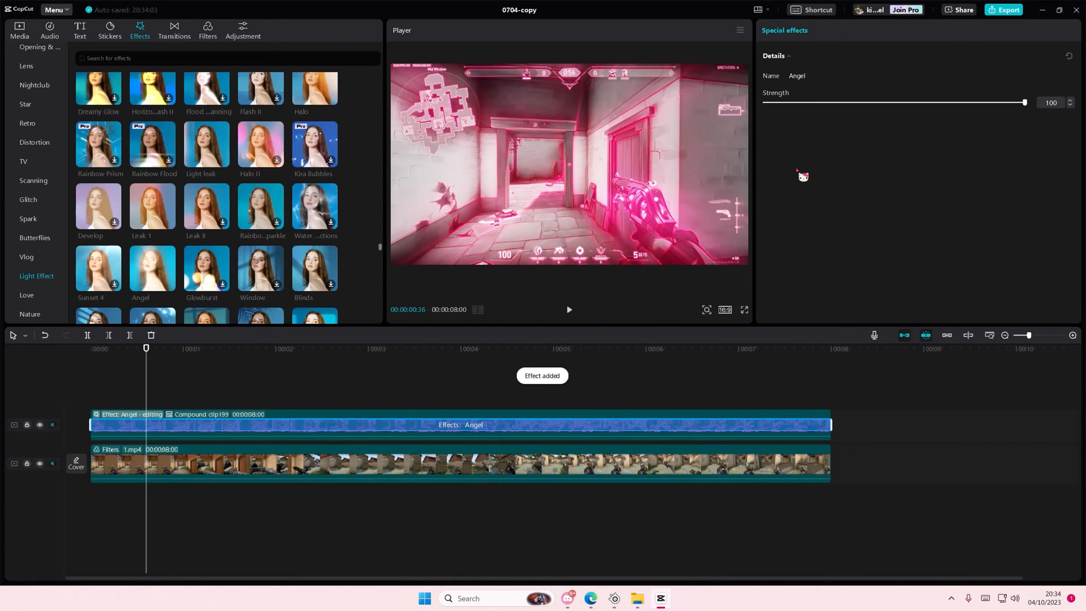
Lower the Angel glow strength on the compound clip to 72
drag(1024, 102, 952, 102)
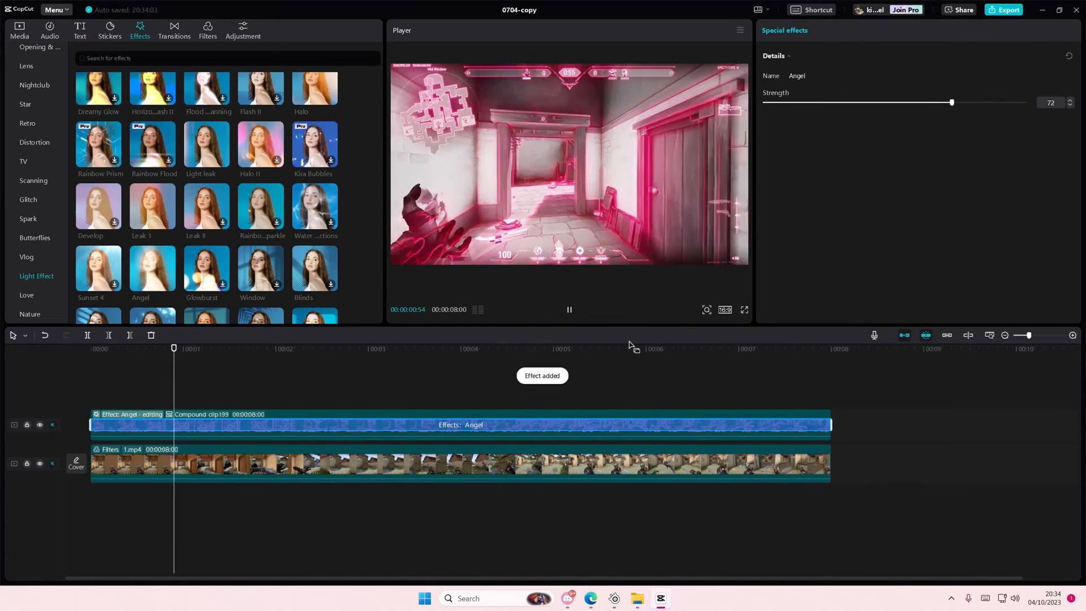